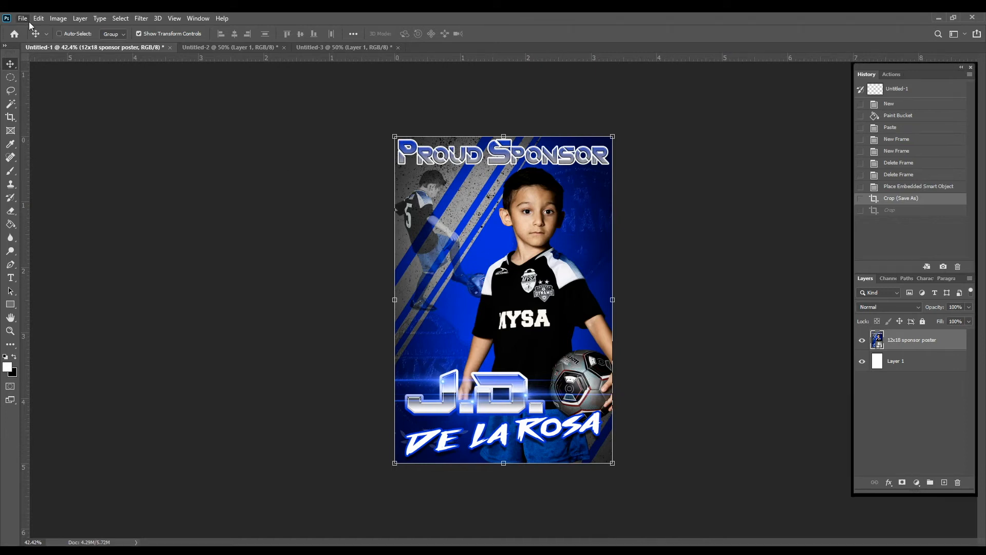
# - Start a new document from the File menu, showing the New Document settings
pyautogui.click(22, 16)
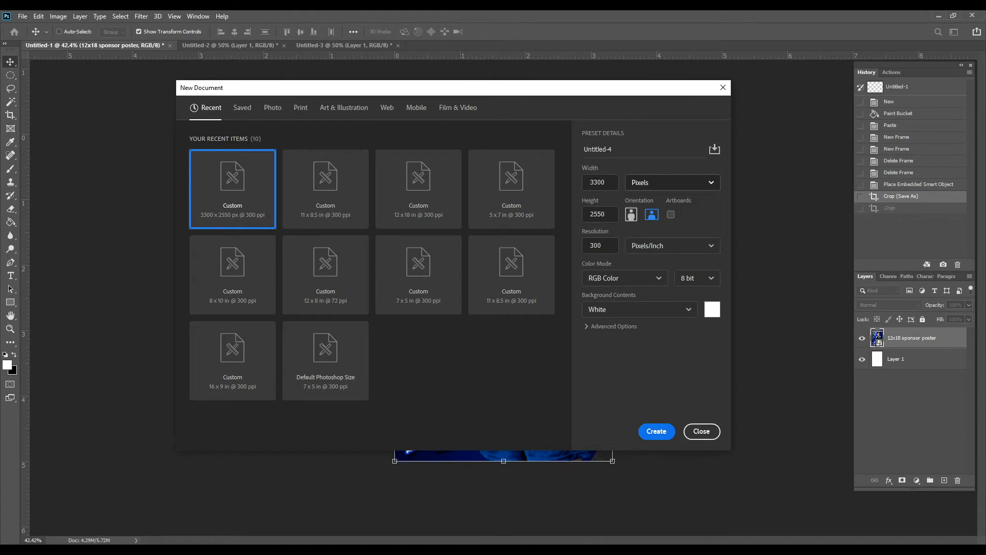
# - Create a blank white document 8 in wide by 10 in high at 300 ppi
pyautogui.click(671, 182)
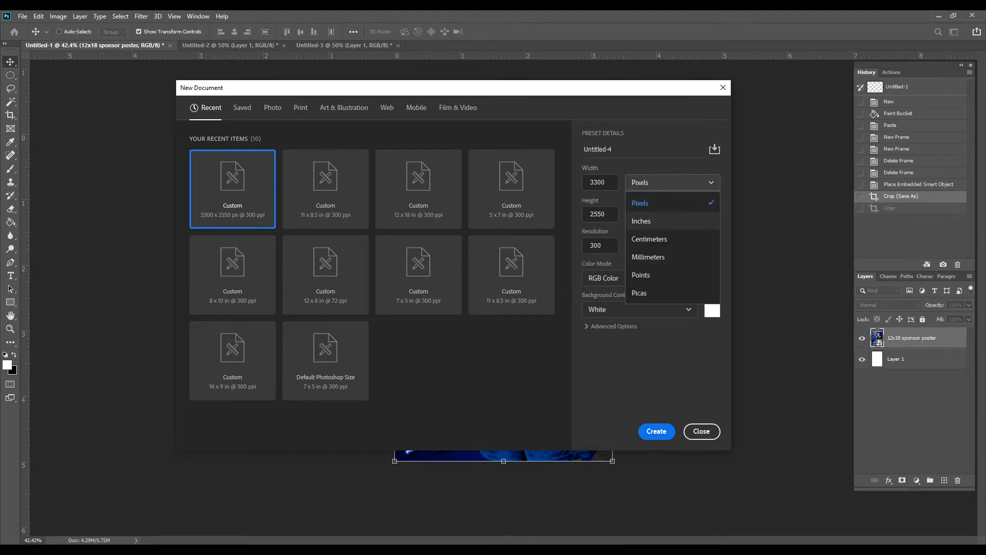
pyautogui.click(641, 221)
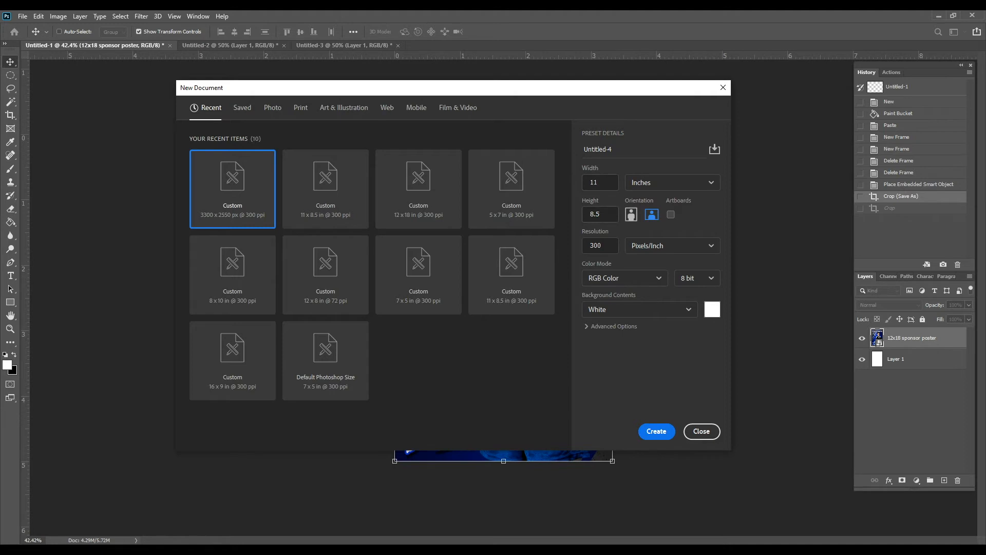
pyautogui.click(599, 181)
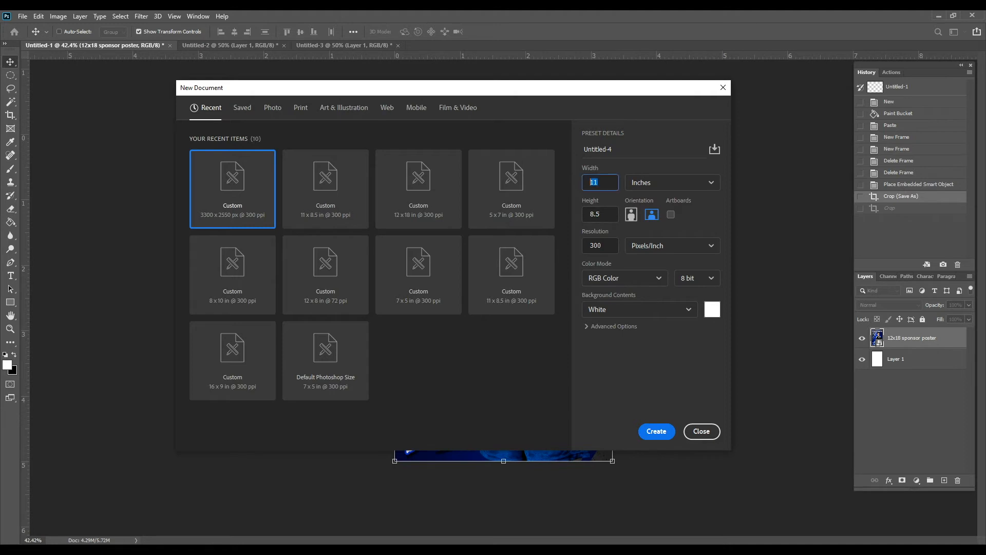
pyautogui.write('8')
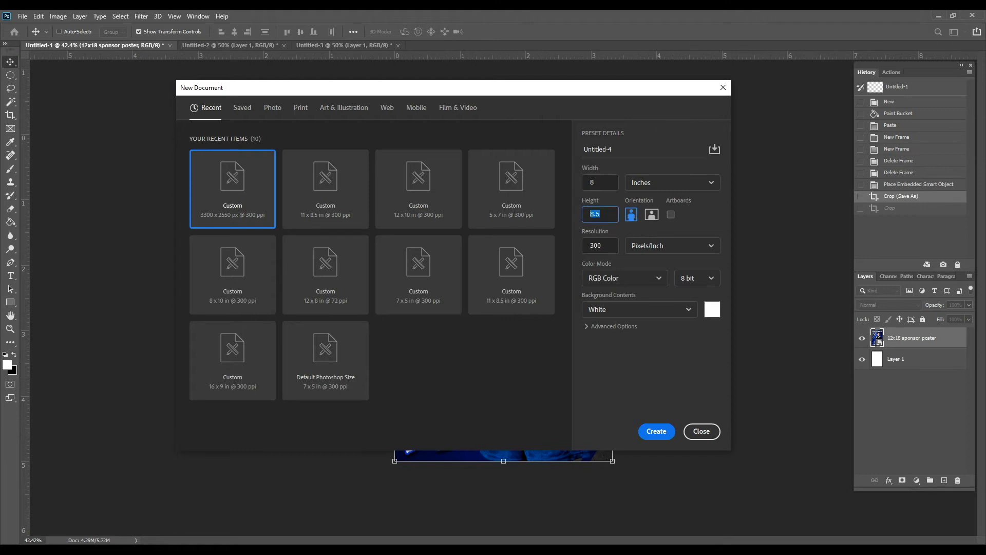
pyautogui.write('10')
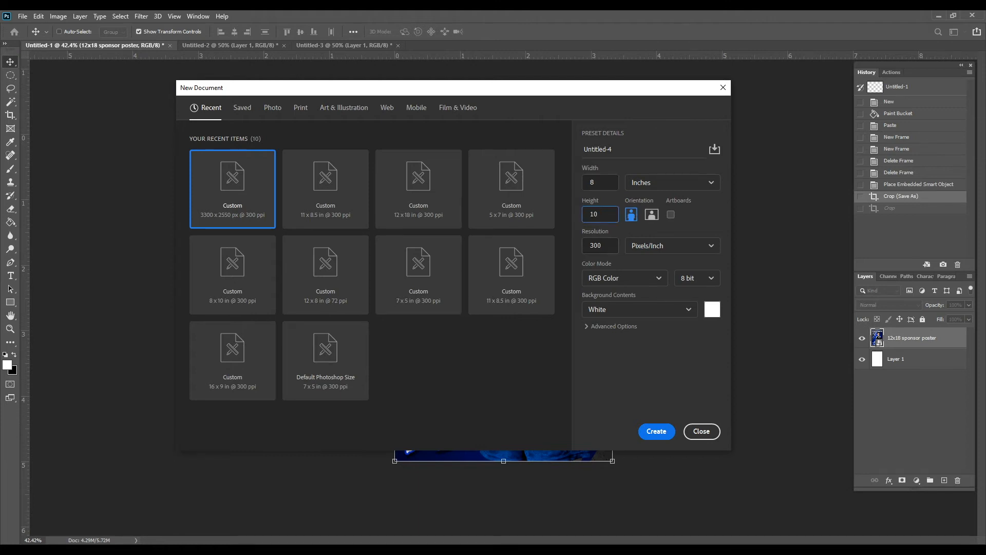
pyautogui.click(600, 245)
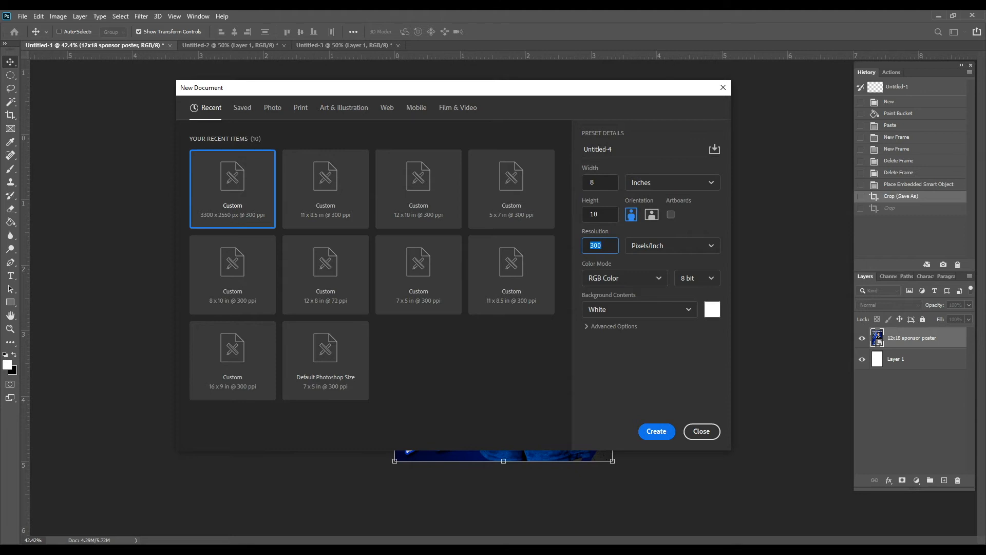
pyautogui.click(656, 431)
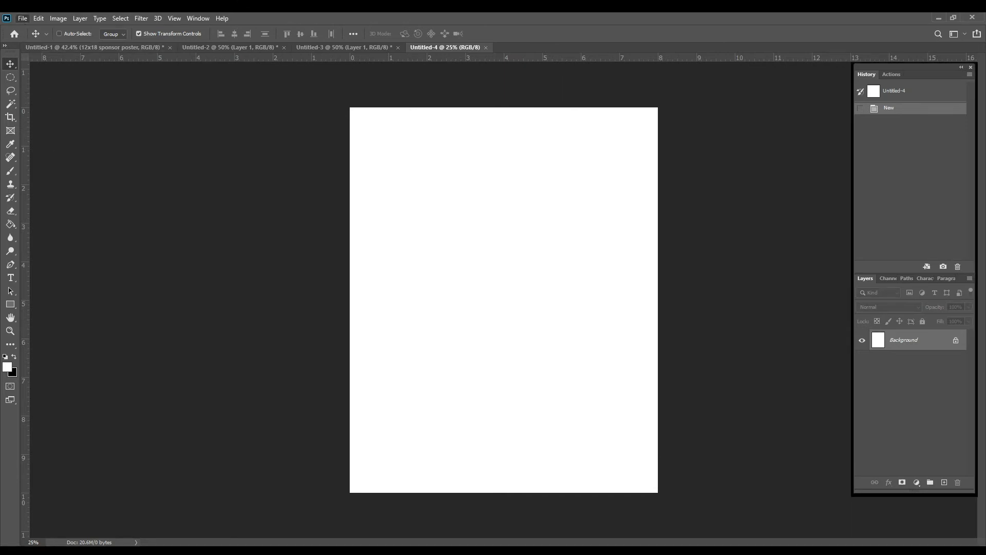
# - Create a second blank white document 5 x 7 inches at 300 ppi
pyautogui.click(22, 16)
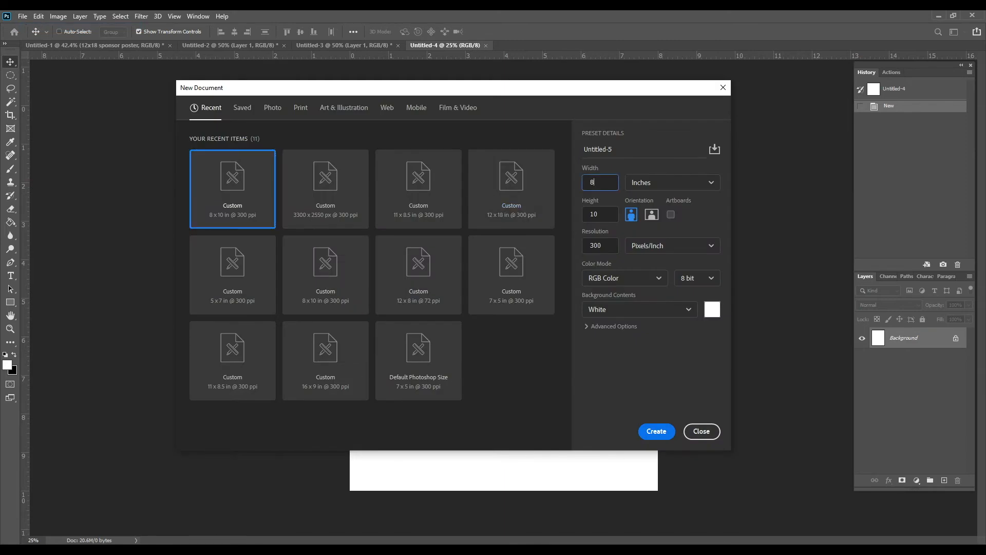
pyautogui.write('5')
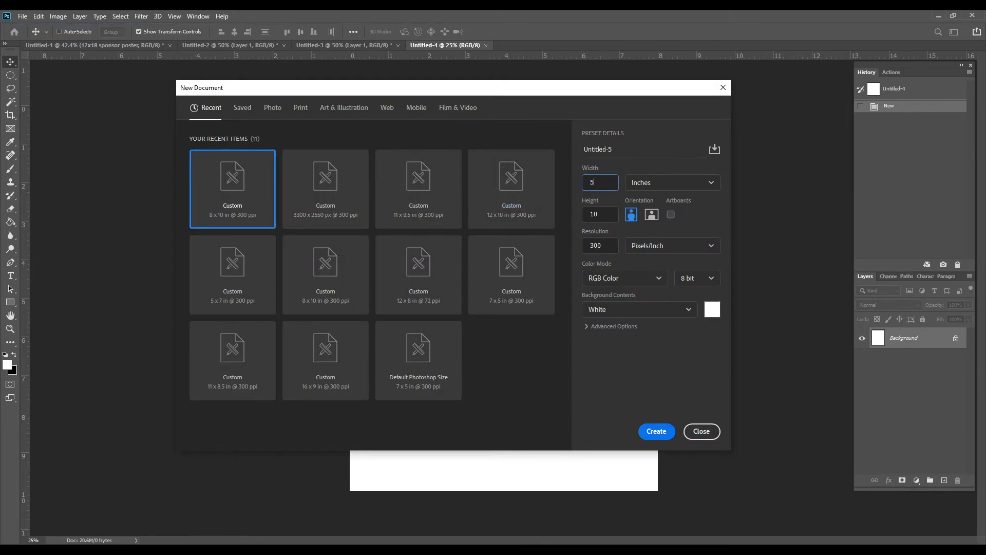
pyautogui.click(598, 215)
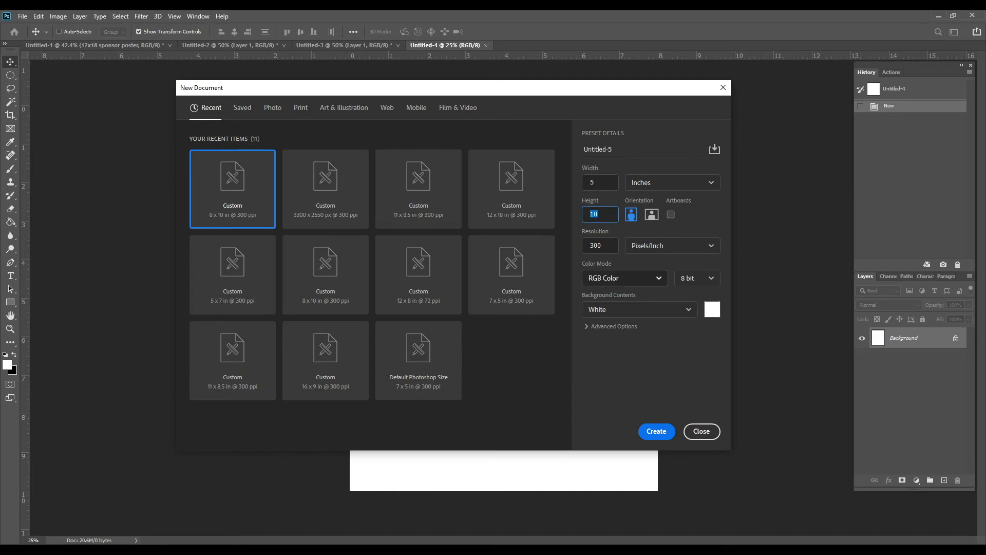
pyautogui.write('7')
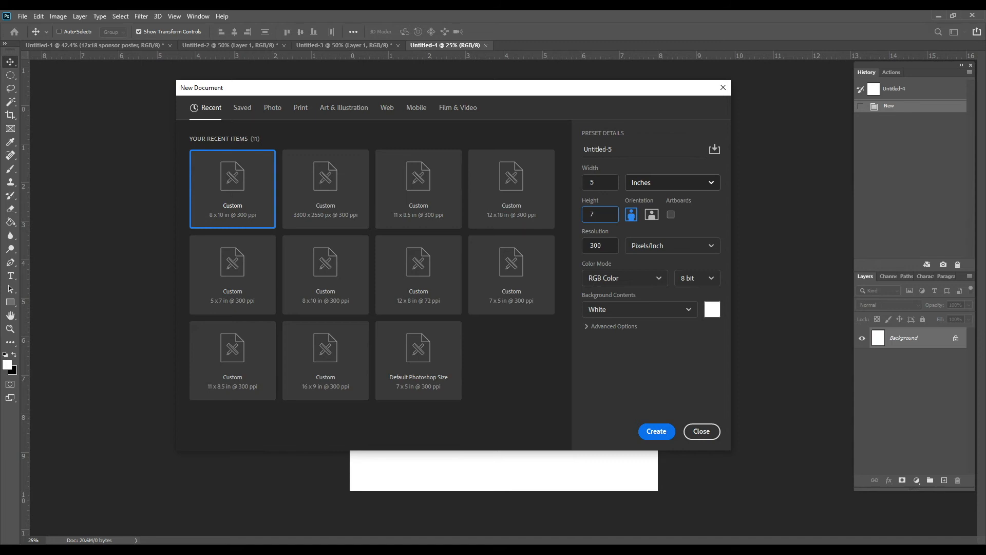
pyautogui.click(655, 431)
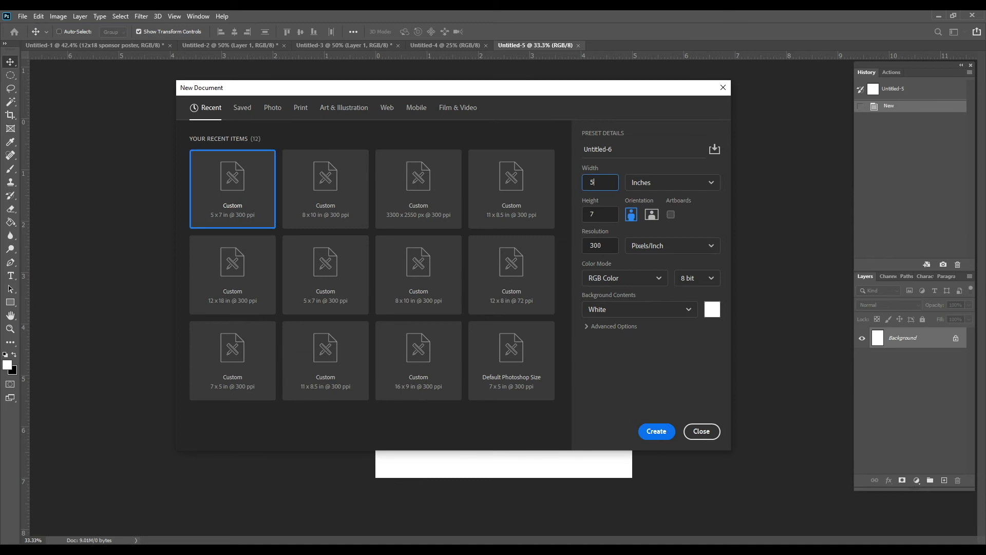
# - Create a third blank white document 12 x 18 inches at 300 ppi
pyautogui.write('18')
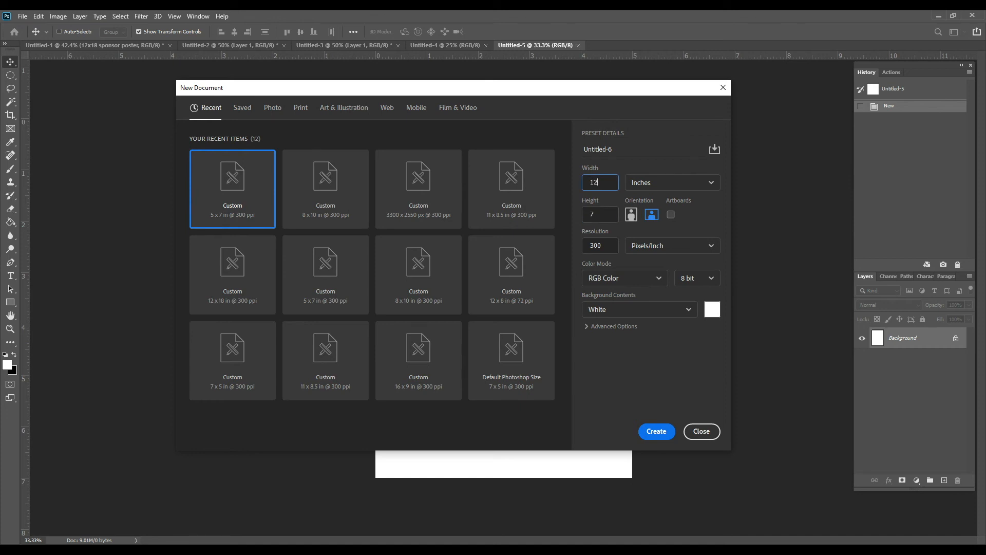
pyautogui.write('18')
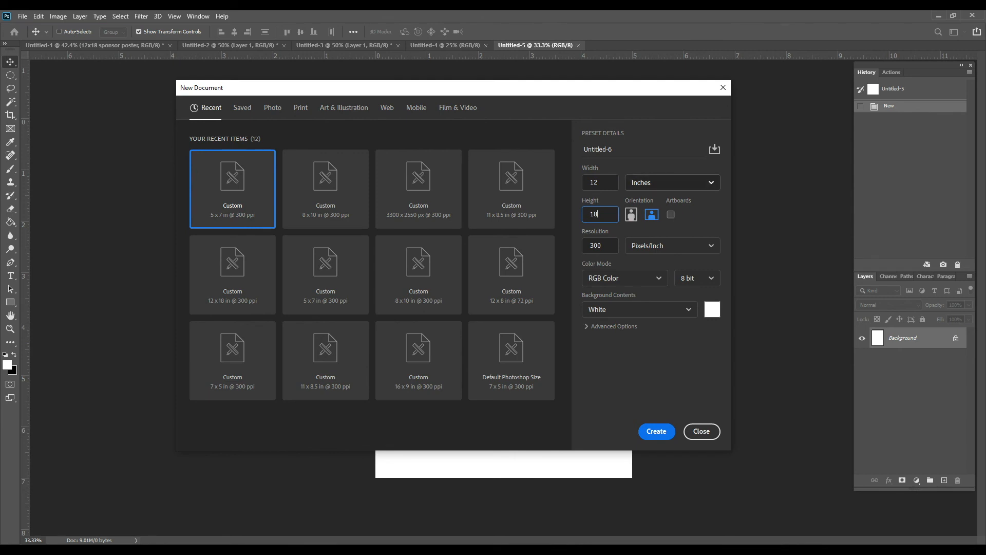
pyautogui.click(656, 431)
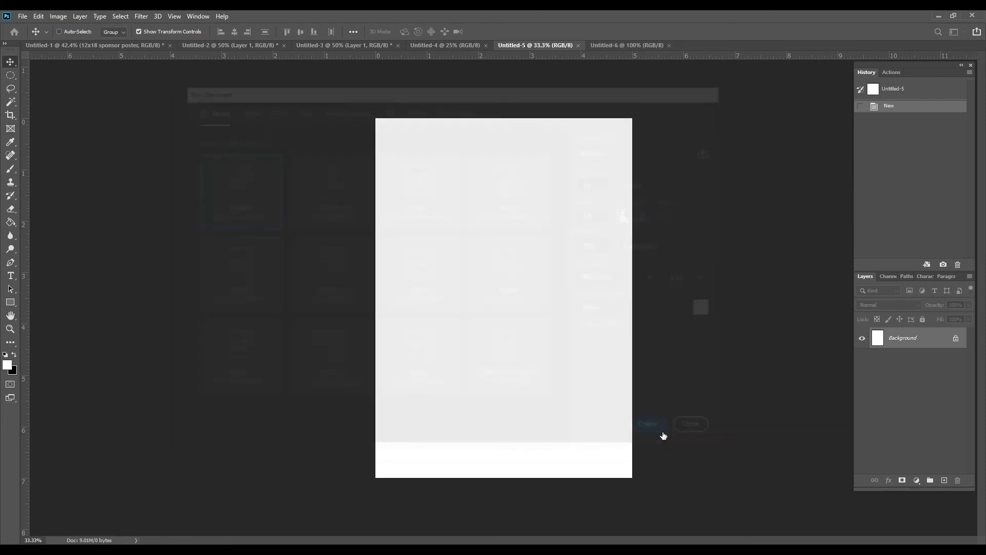